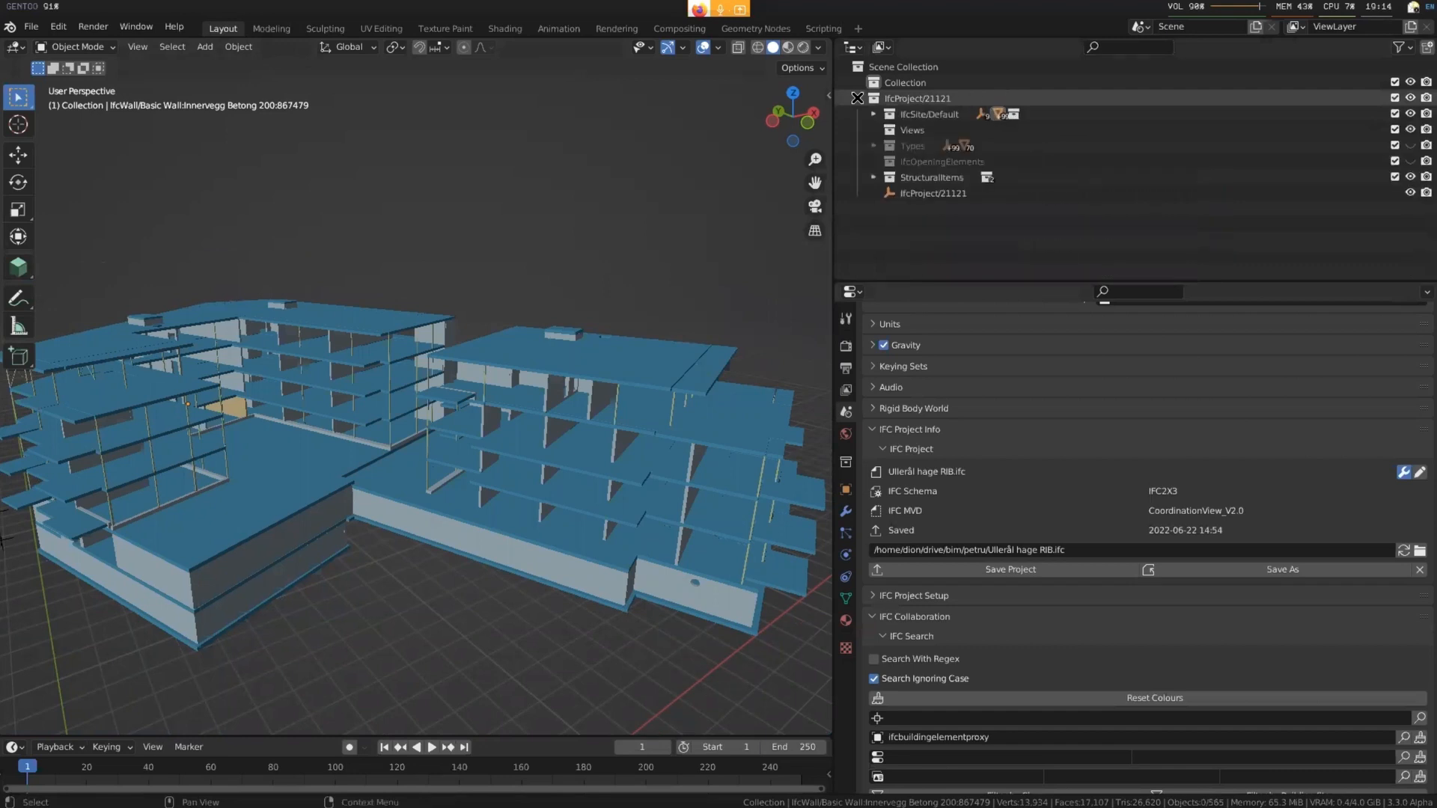
# Step: Select IfcProject/21121 in the Outliner to show its IfcProject class and attributes
pyautogui.click(931, 193)
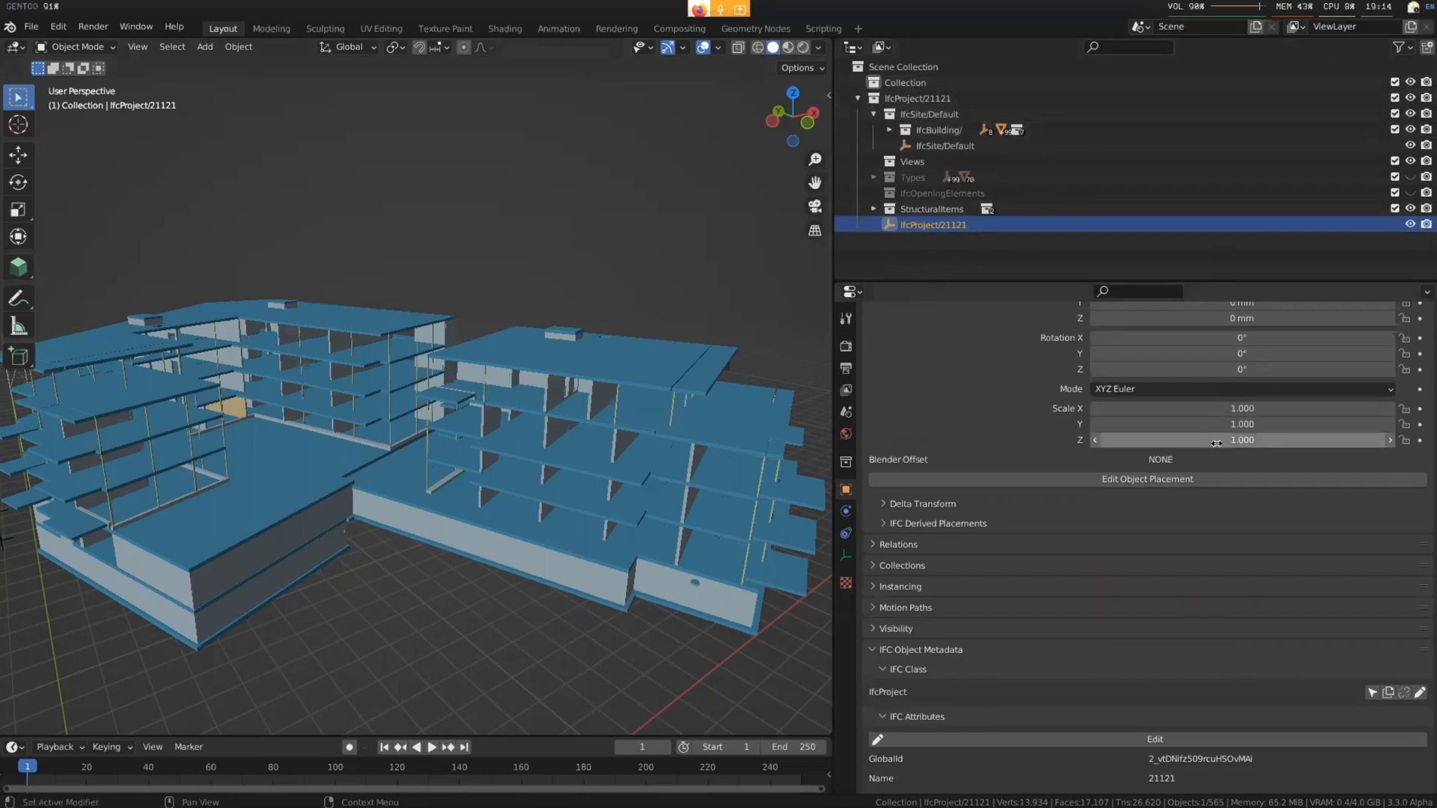
pyautogui.moveTo(1218, 440)
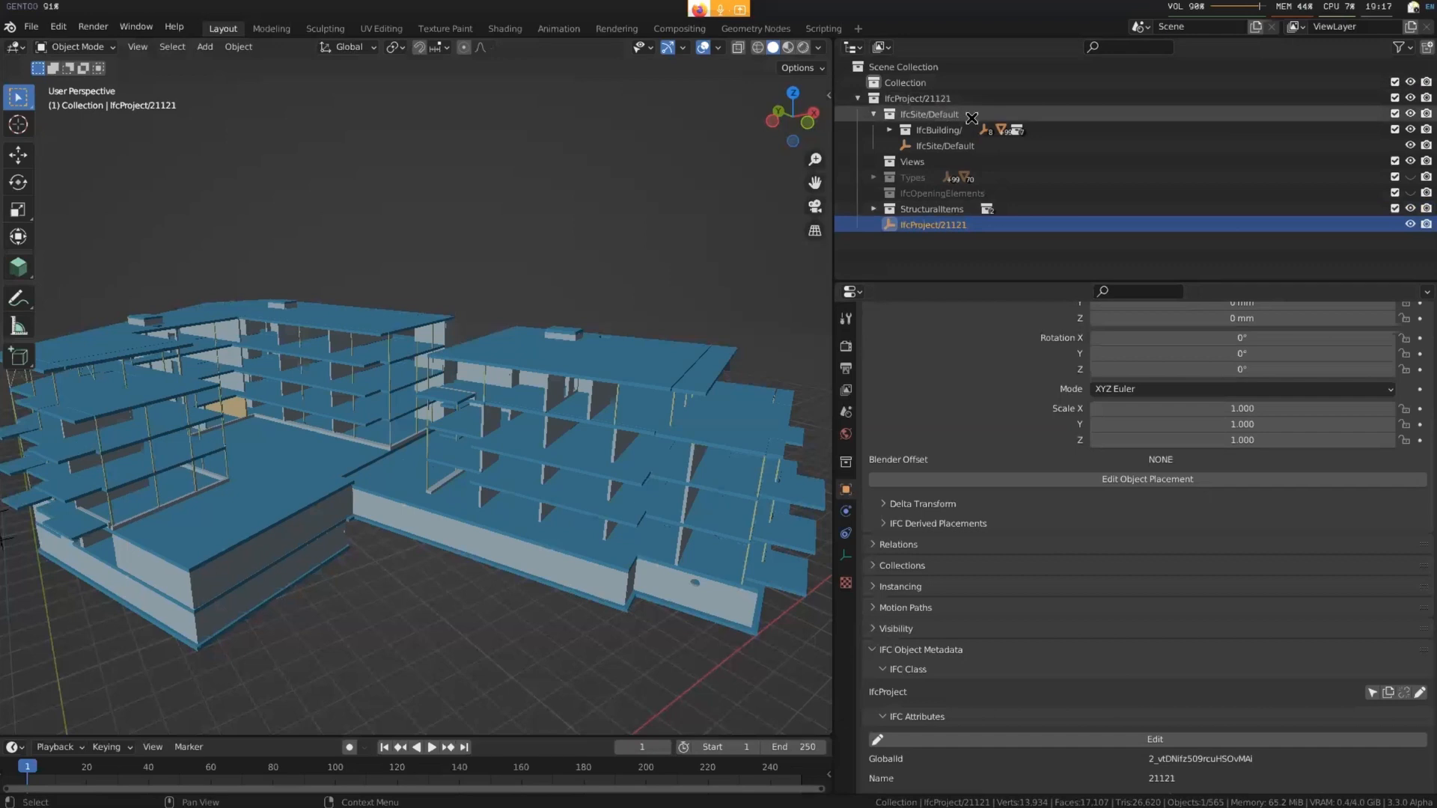
# Step: Expand IfcBuilding to list storeys Plan -1 to Takplan, then reselect IfcProject/21121
pyautogui.click(937, 129)
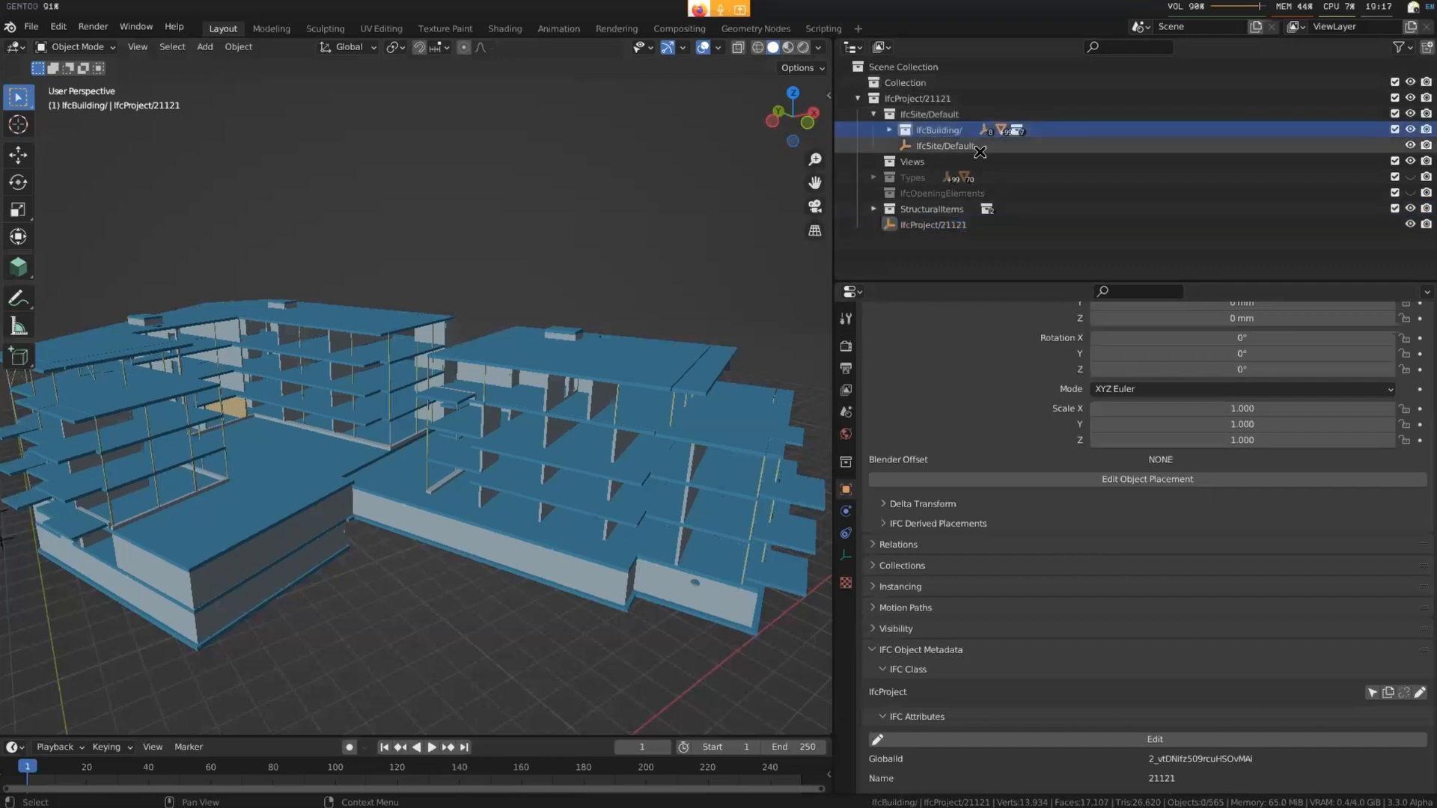
pyautogui.click(887, 129)
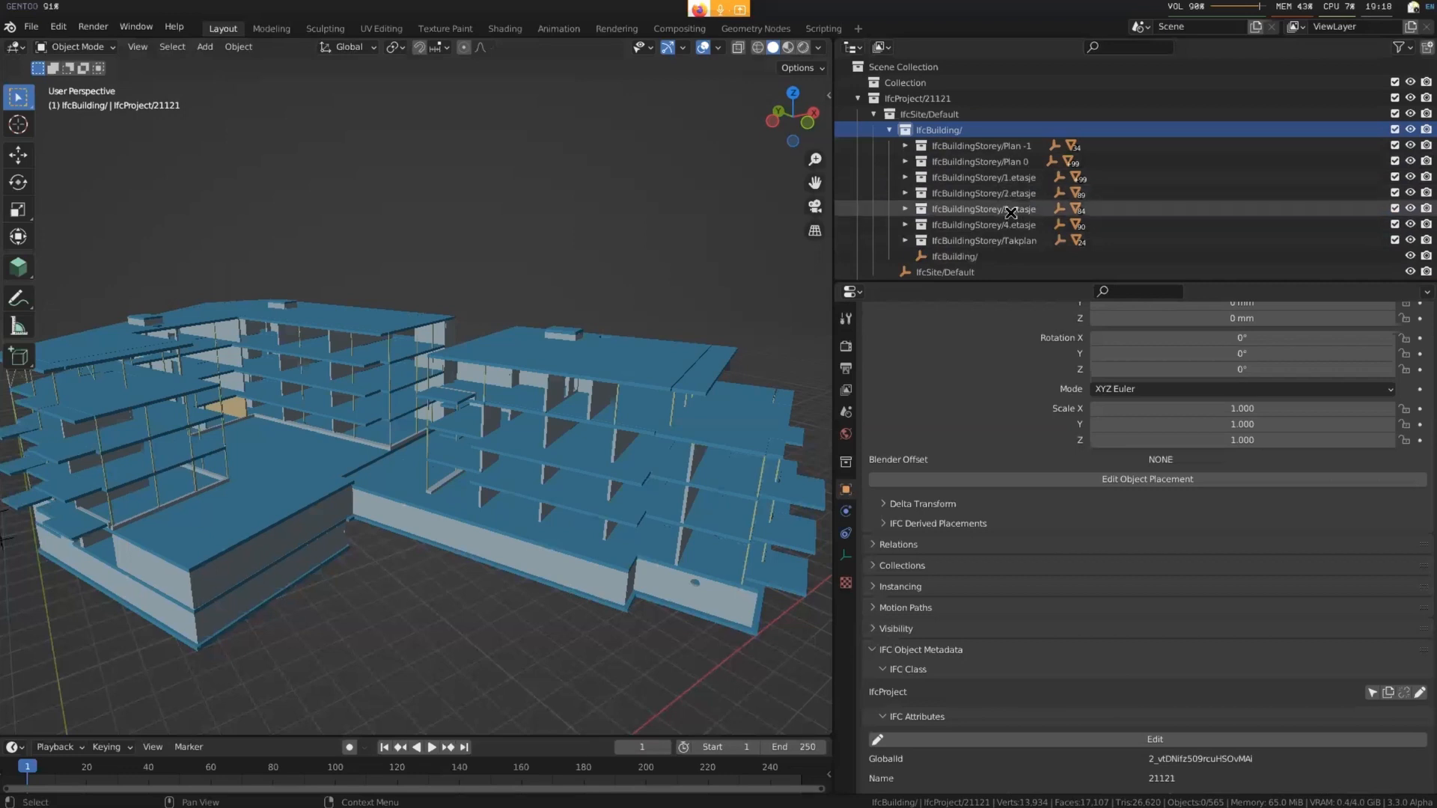
pyautogui.click(932, 267)
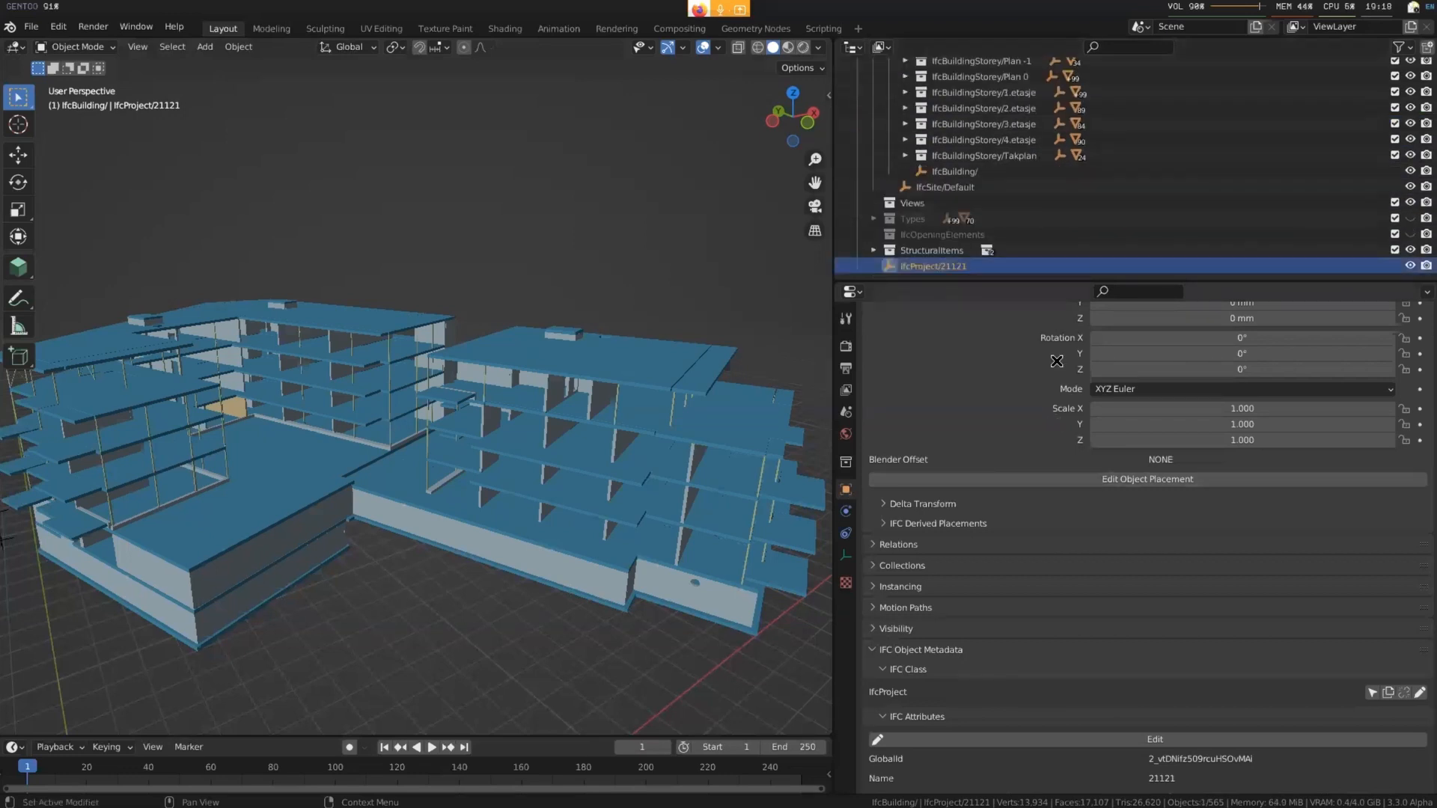
# Step: Select IfcSite/Default to show its name, ELEMENT composition and reference latitude, longitude, elevation
pyautogui.scroll(-3)
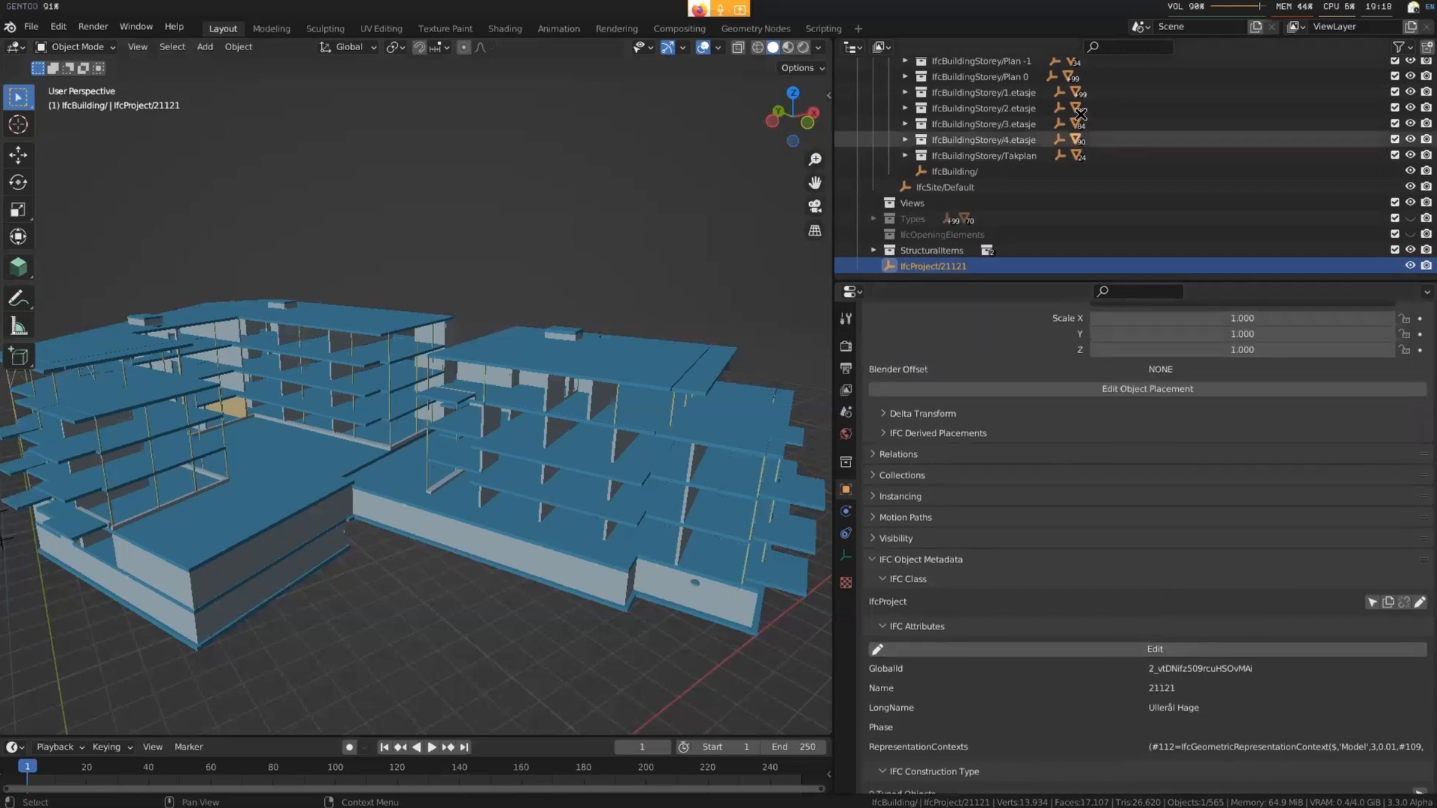
pyautogui.click(944, 187)
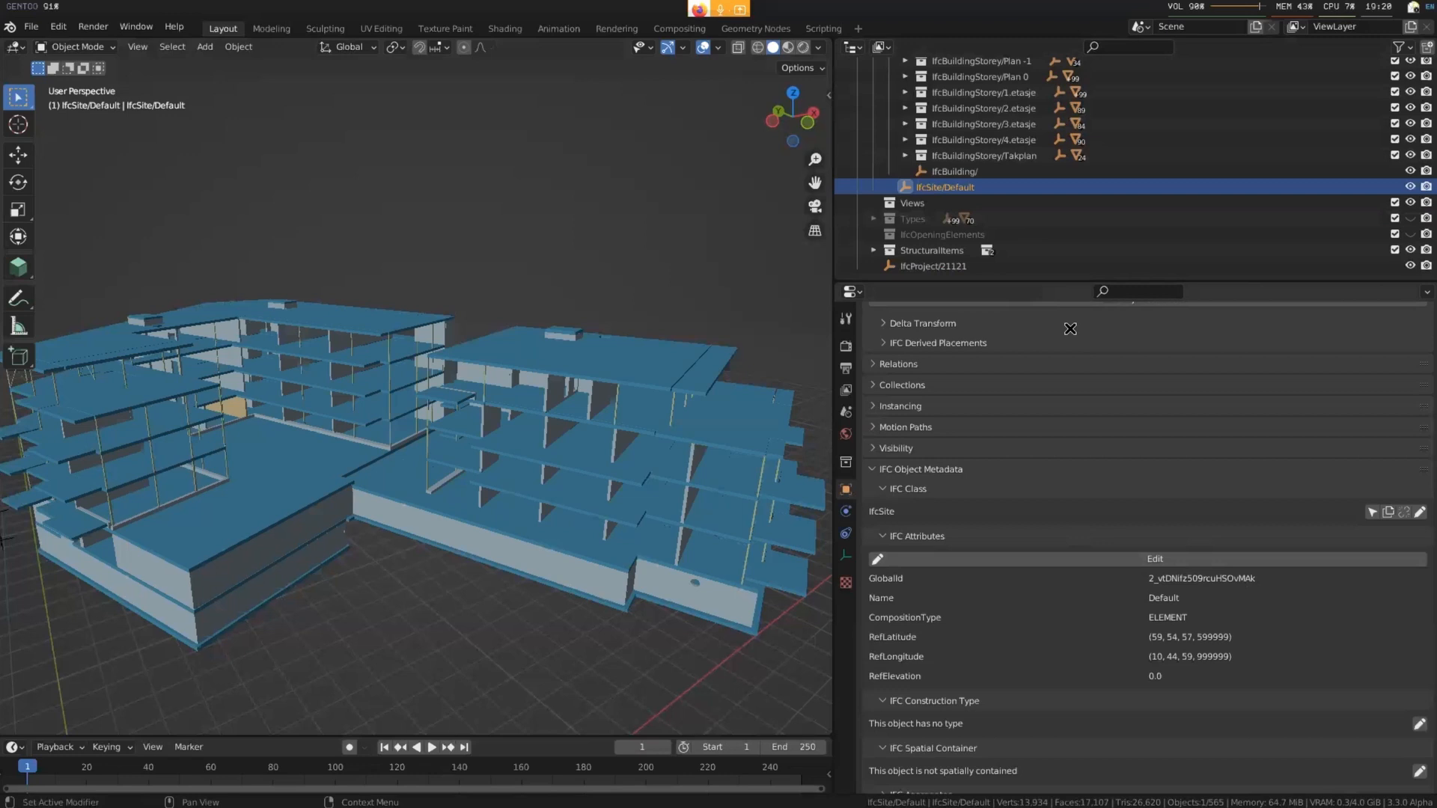
# Step: Select IfcBuilding to show its IfcBuilding class and attributes with composition ELEMENT
pyautogui.click(953, 200)
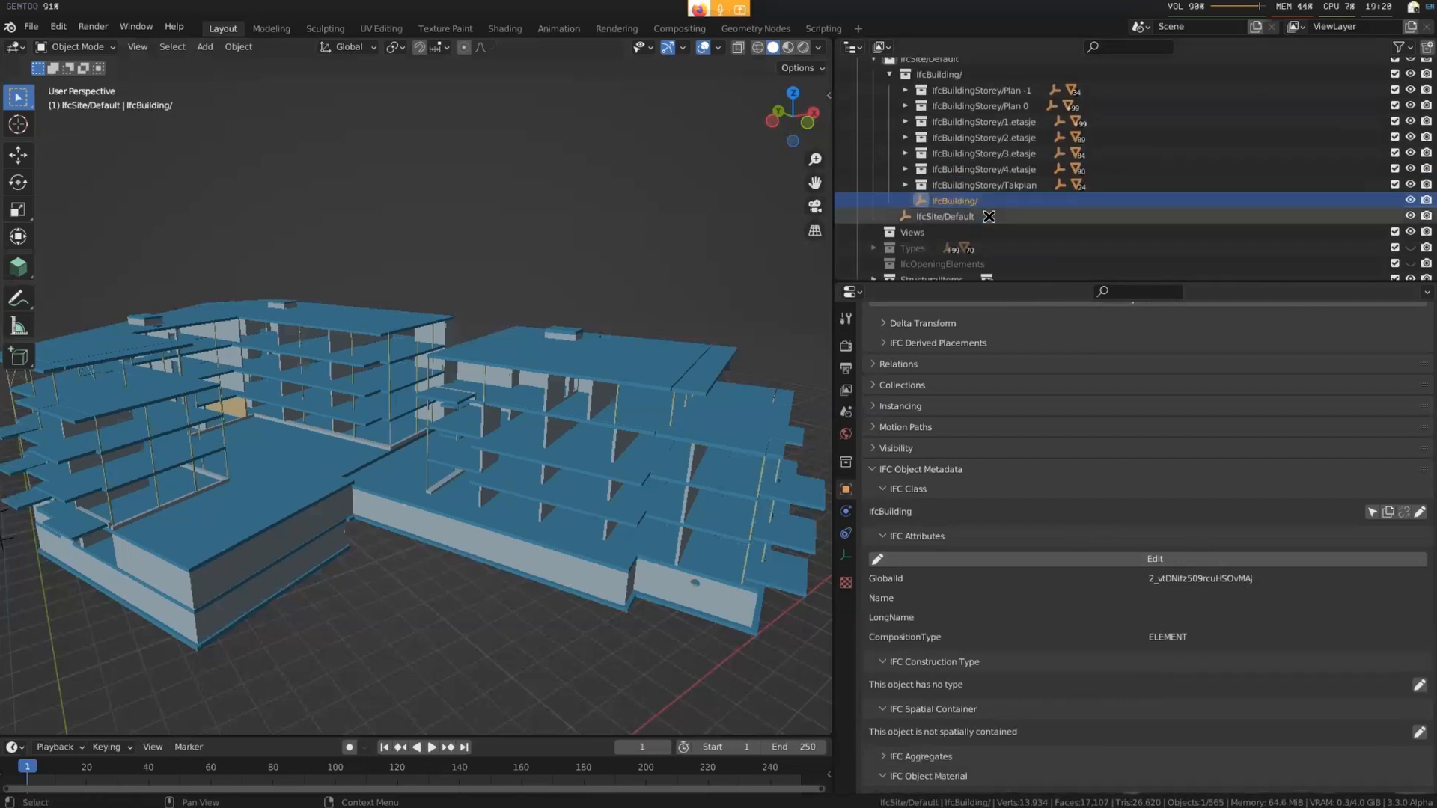
pyautogui.click(945, 215)
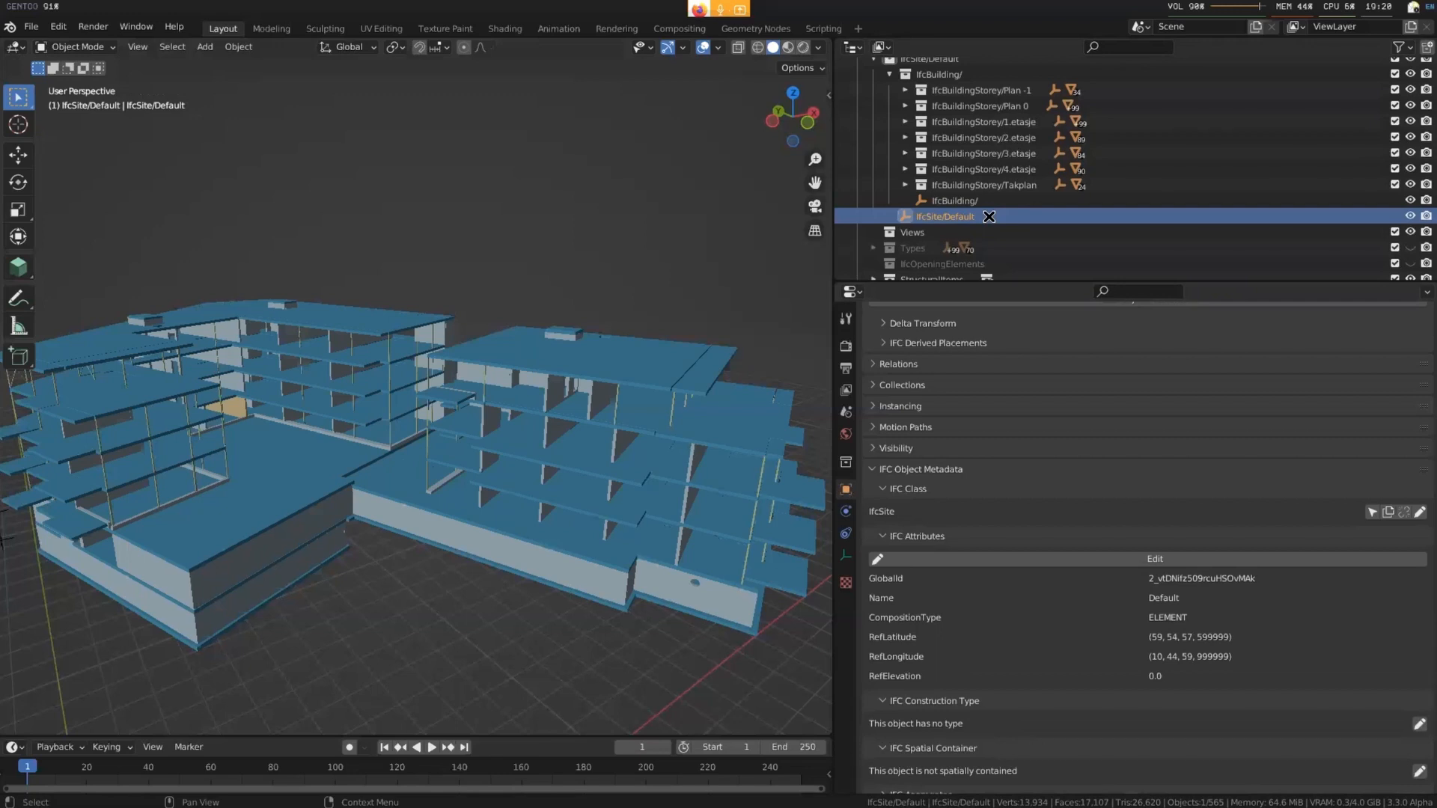
pyautogui.click(953, 201)
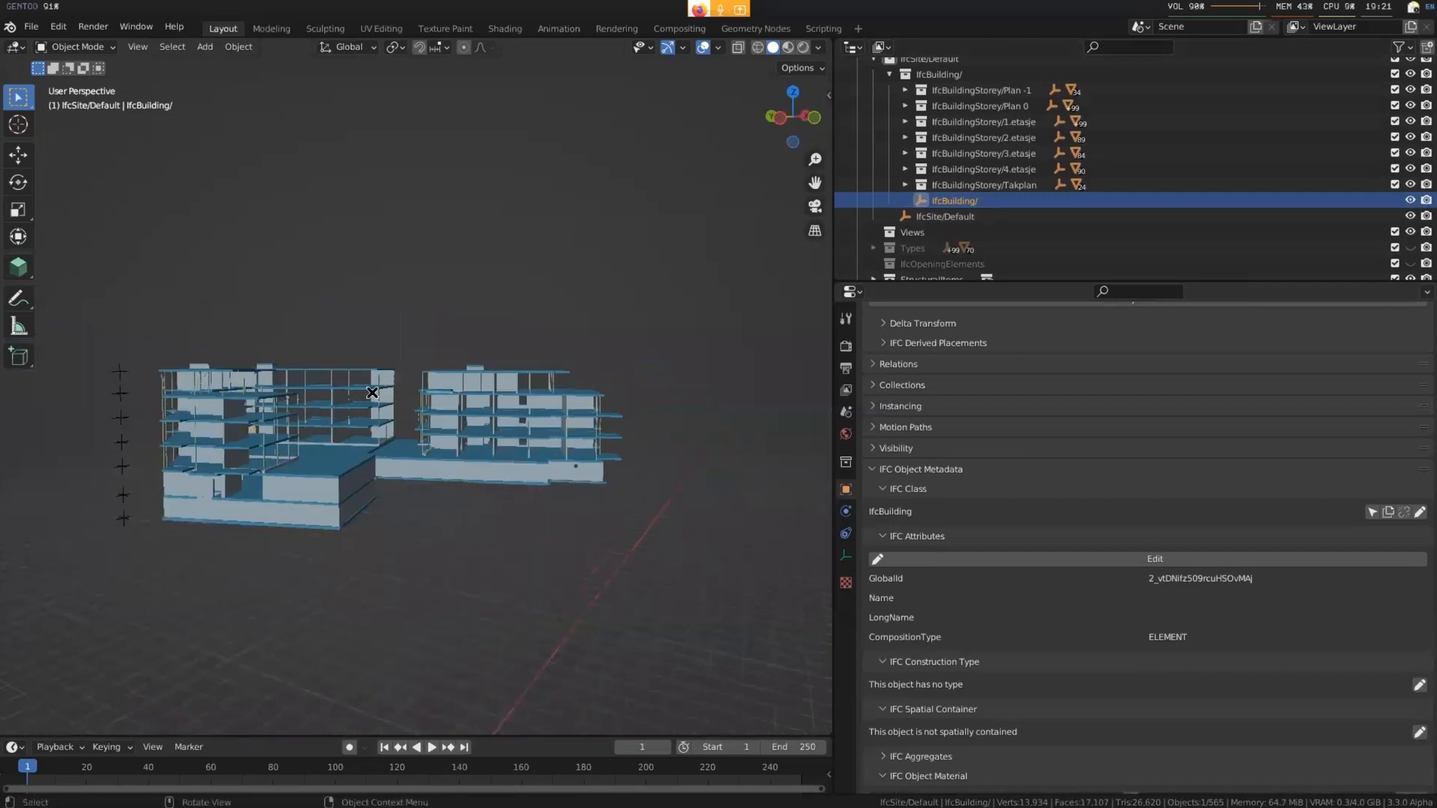
pyautogui.moveTo(371, 392); pyautogui.dragTo(407, 525)
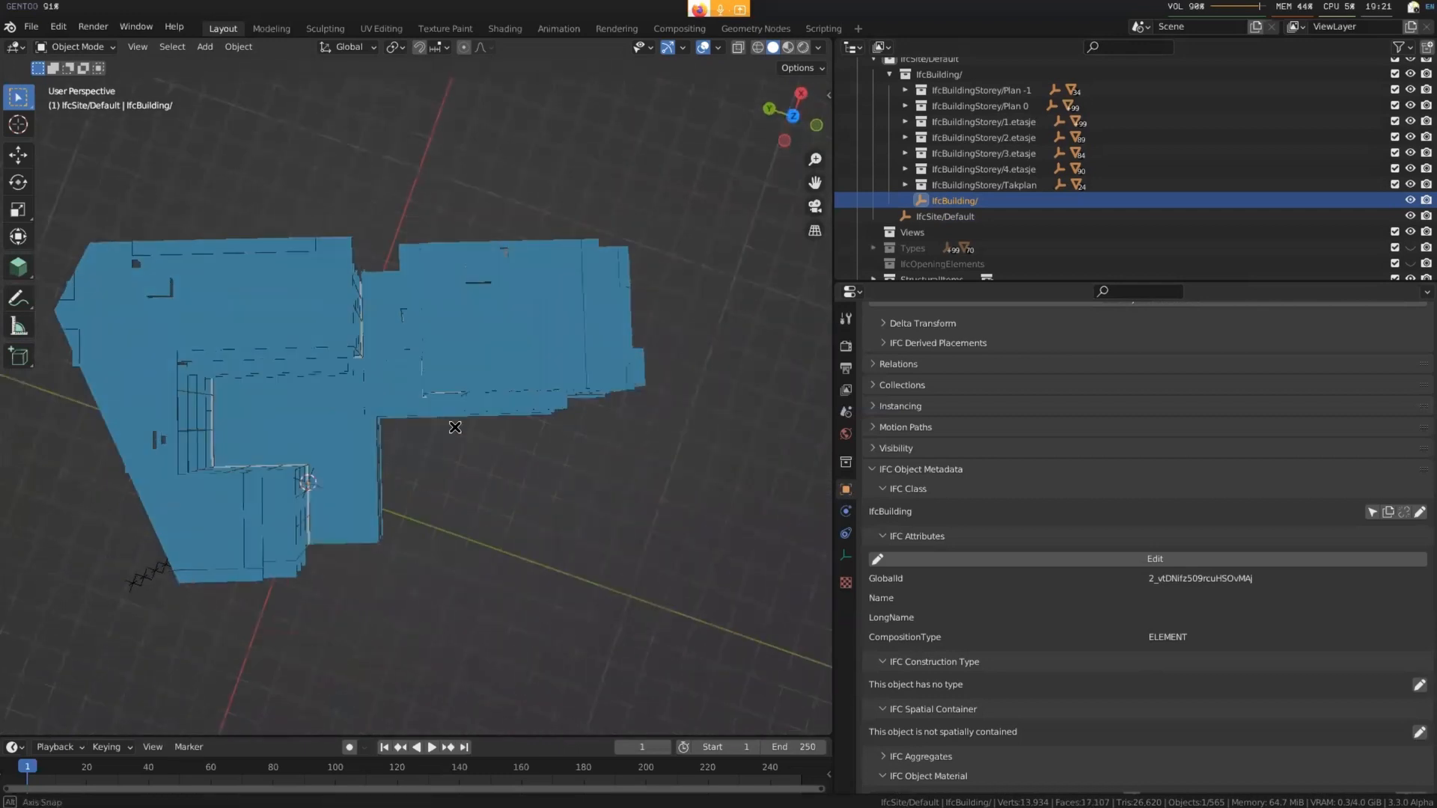
pyautogui.click(816, 46)
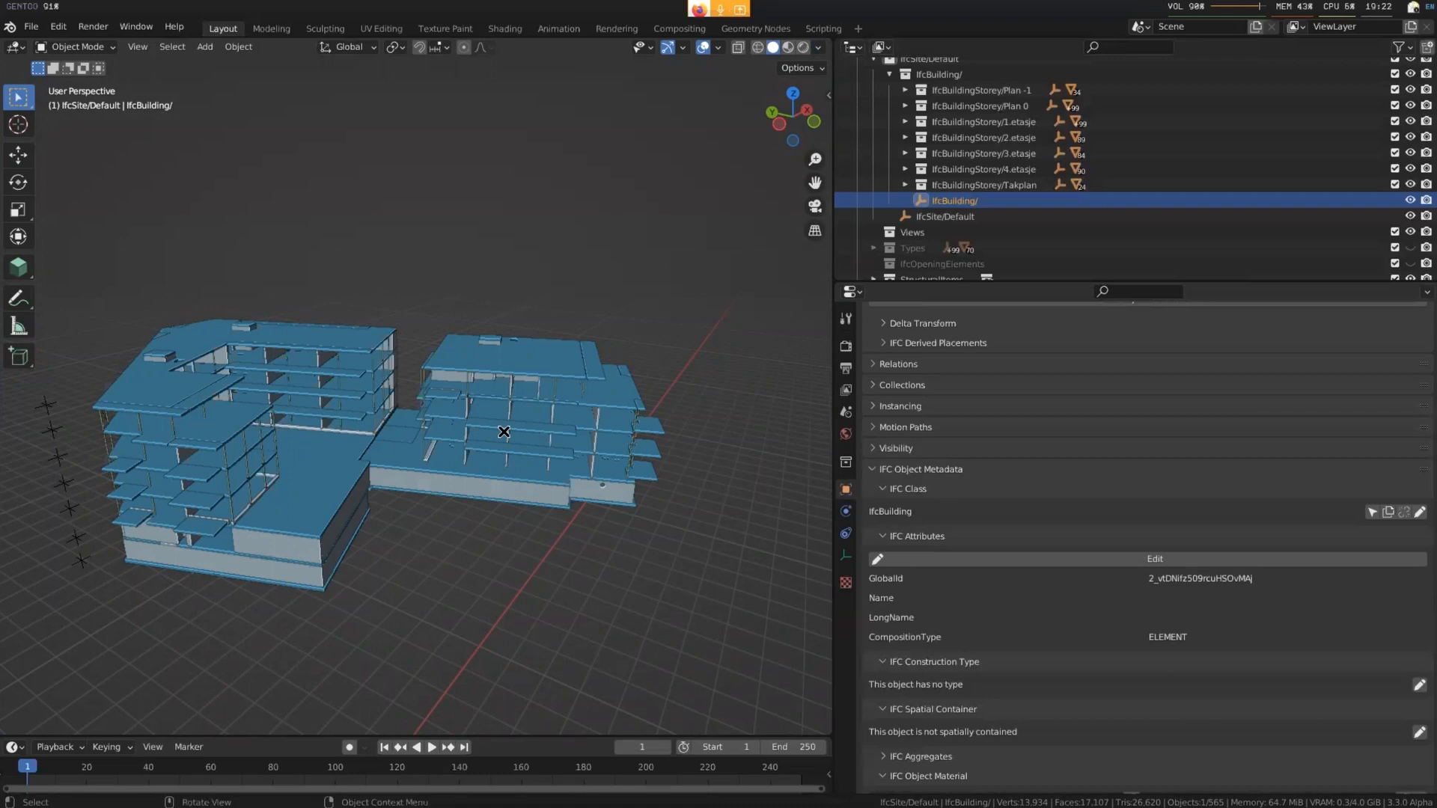
pyautogui.moveTo(956, 194)
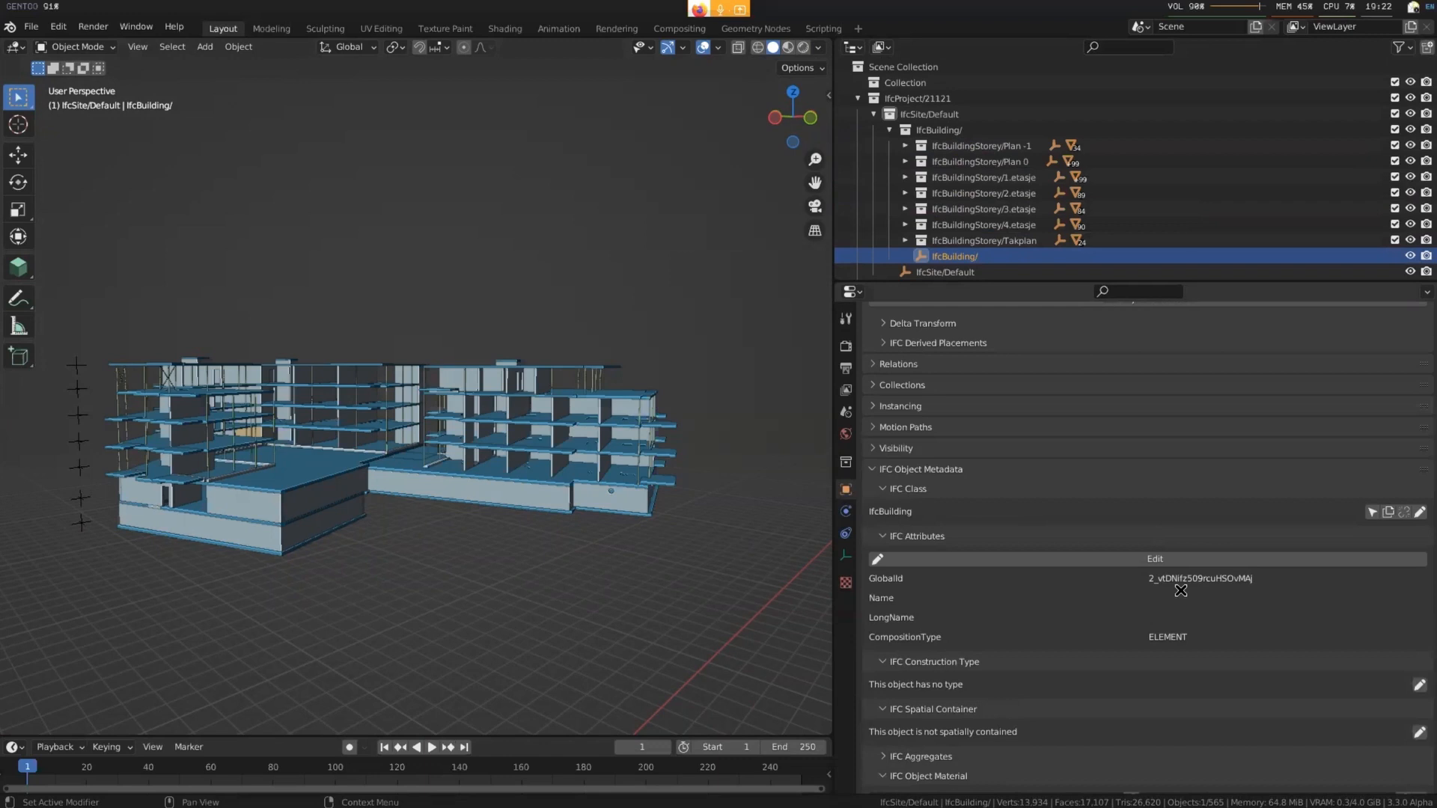
# Step: Enter edit mode for IfcBuilding's attributes, exposing Name, Description, ObjectType, LongName and elevation
pyautogui.click(1154, 558)
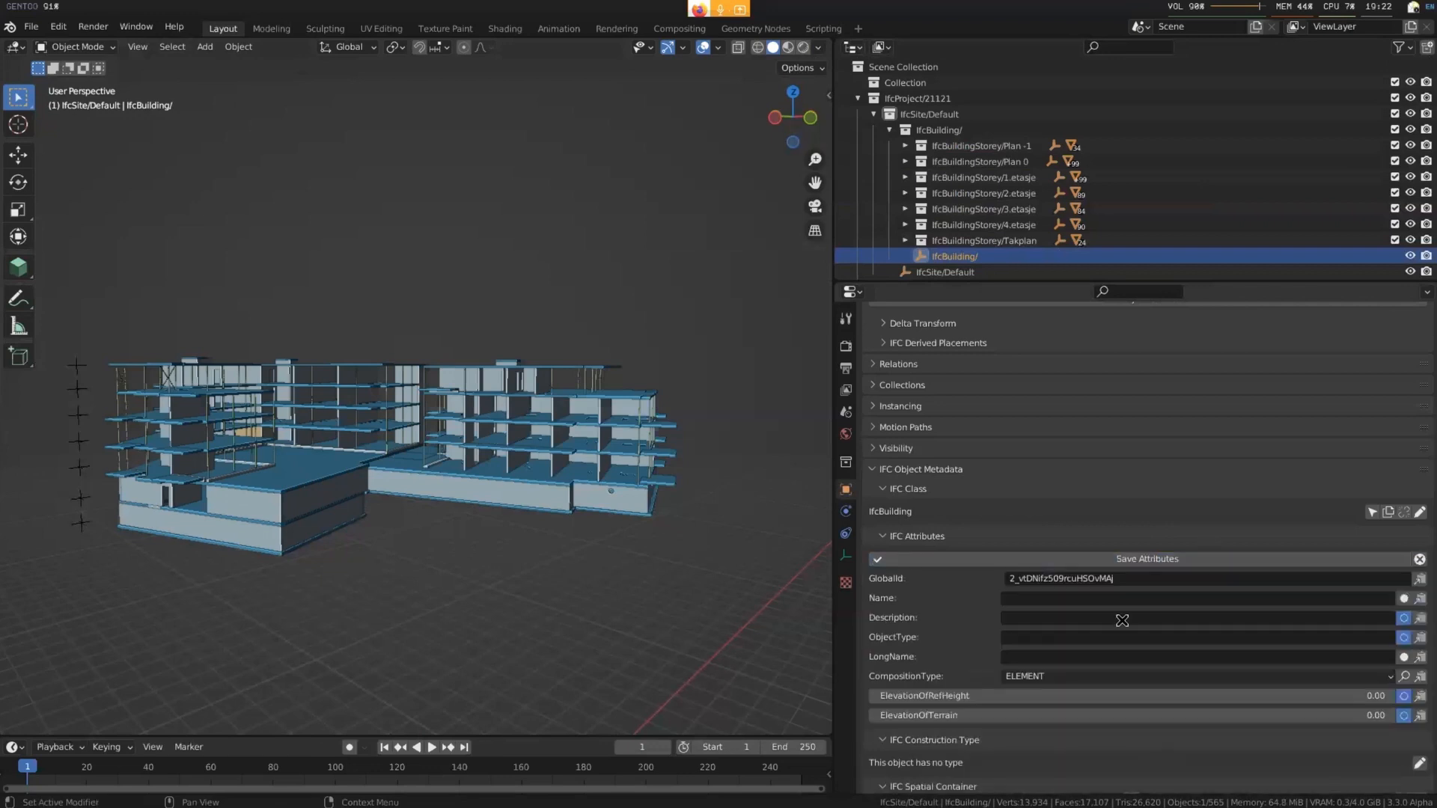
pyautogui.moveTo(1067, 645)
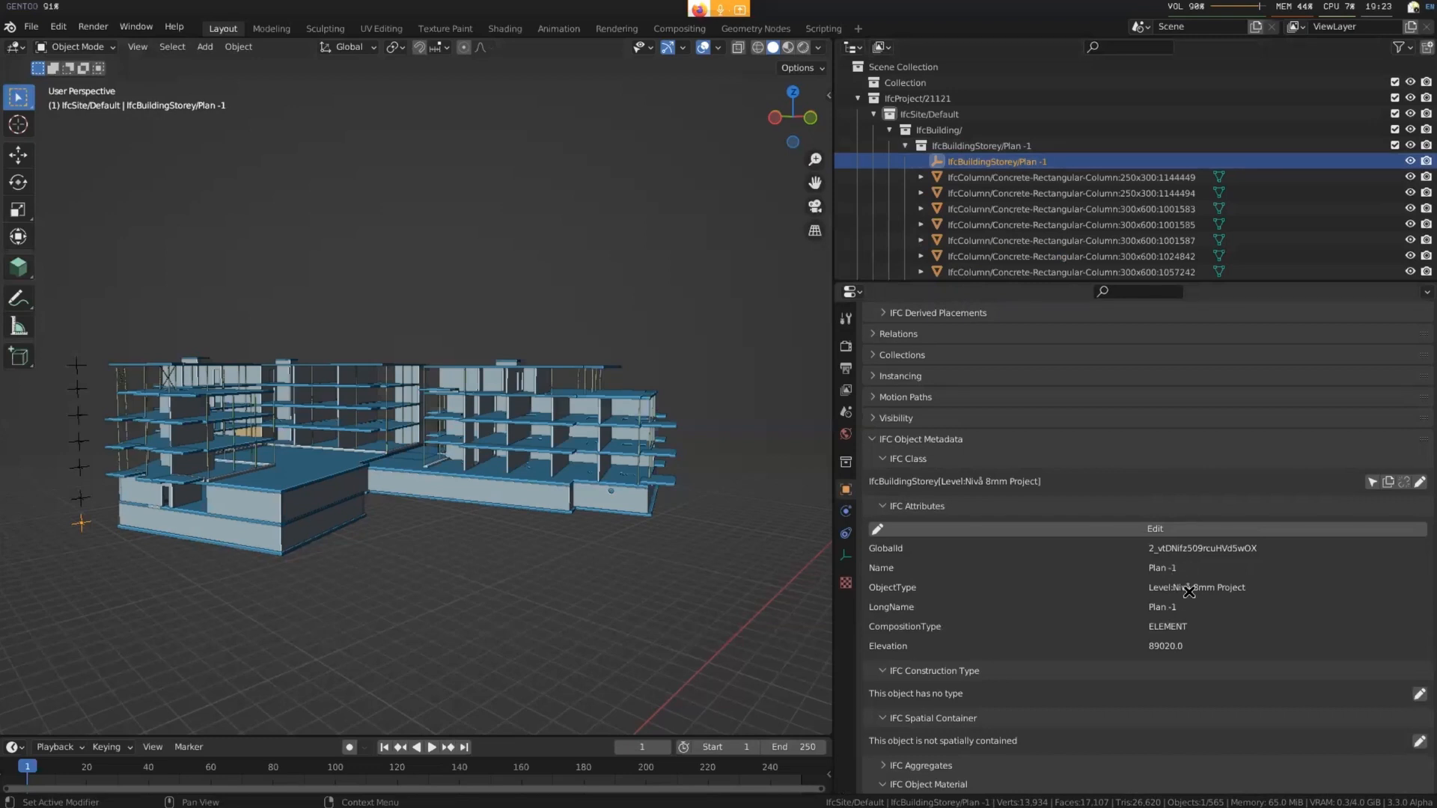
pyautogui.moveTo(1196, 596)
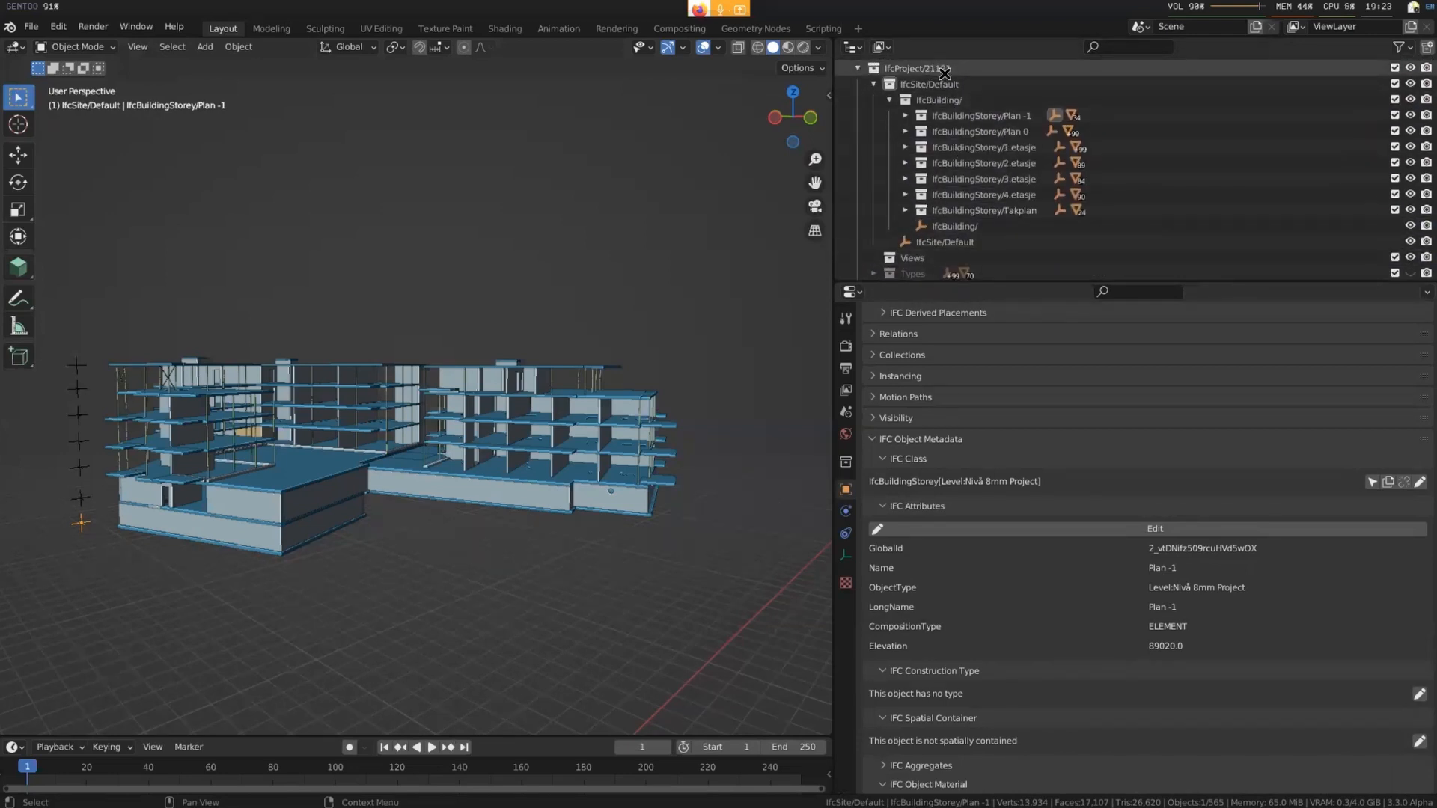
# Step: Select IfcSite/Default again to show its reference latitude, longitude and elevation 0.0
pyautogui.click(944, 242)
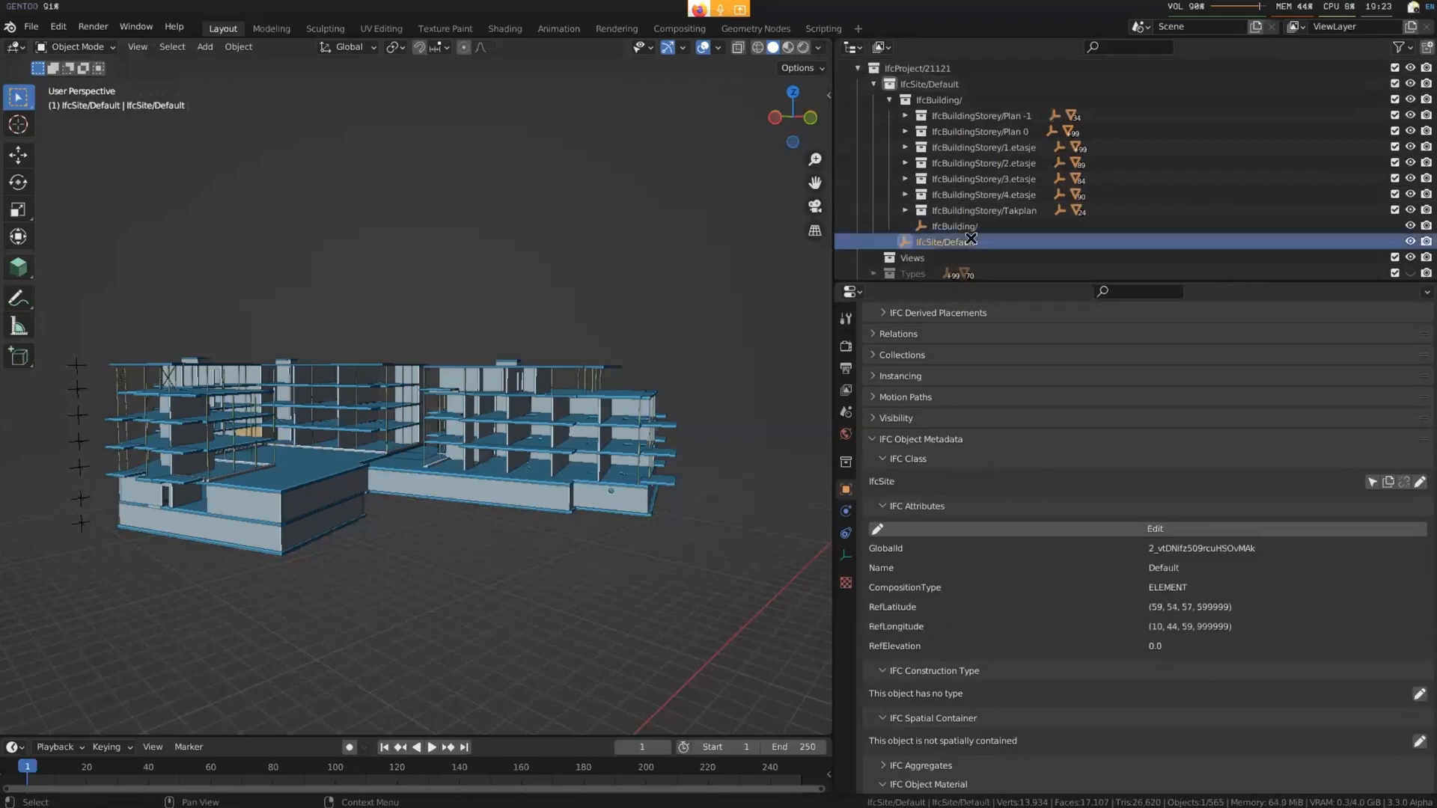